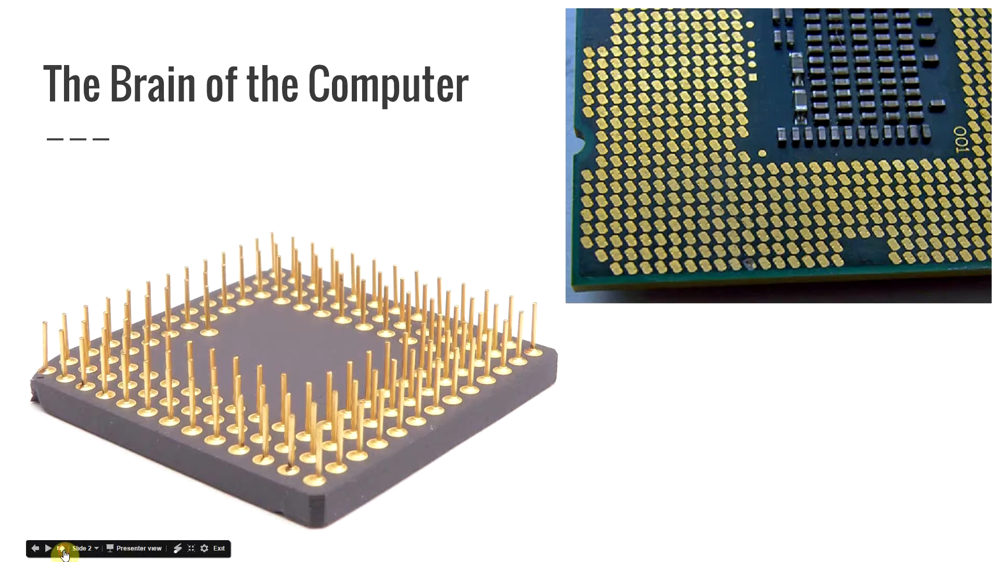
Advance from slide 2 to slide 3, Multicore Processors
left_click(48, 548)
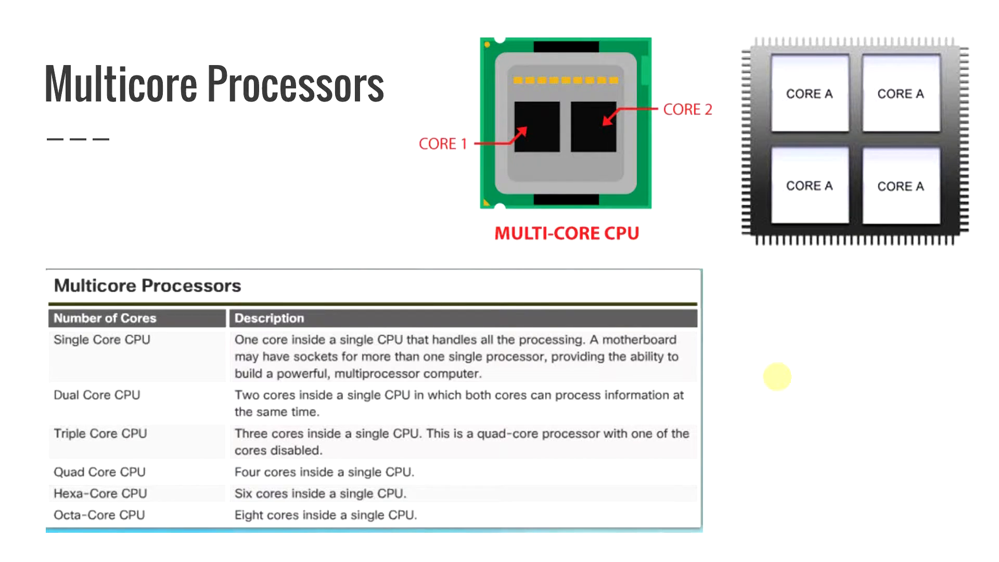
mouse_move(766, 347)
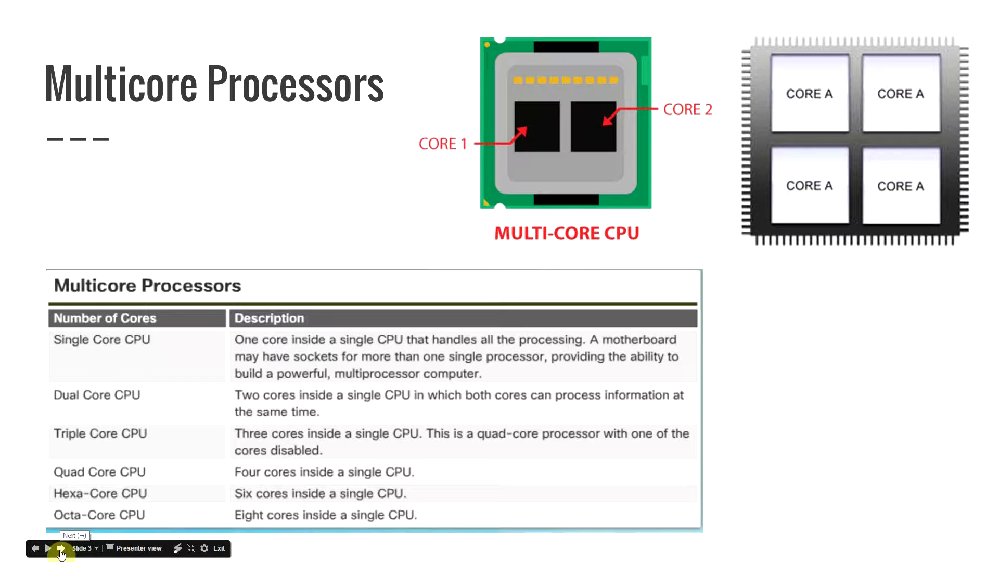
Advance to slide 4 on Hyper-Threading Technology and HyperTransport
left_click(57, 549)
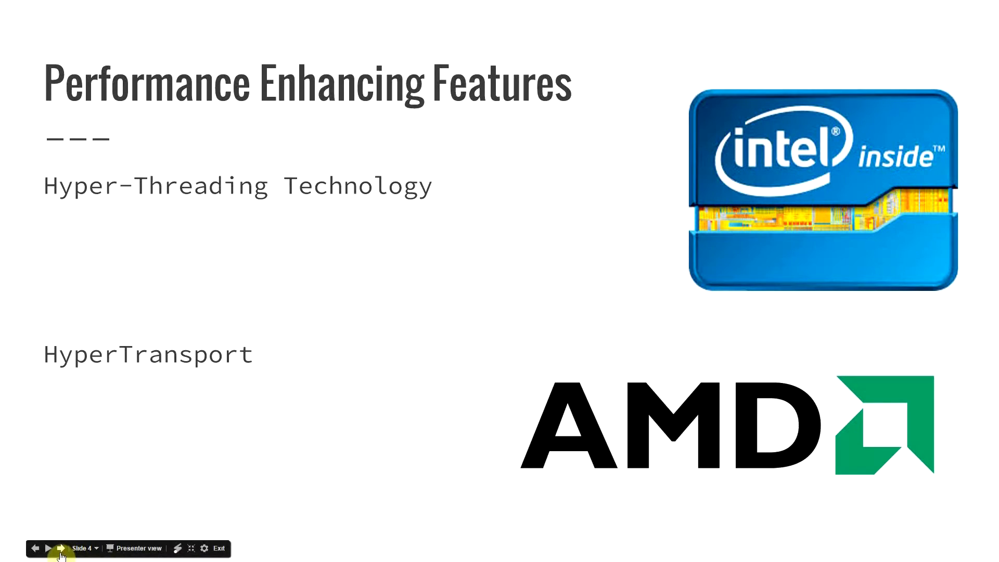
Advance through the Speed Measurement slide to slide 6, Overclocking
left_click(60, 547)
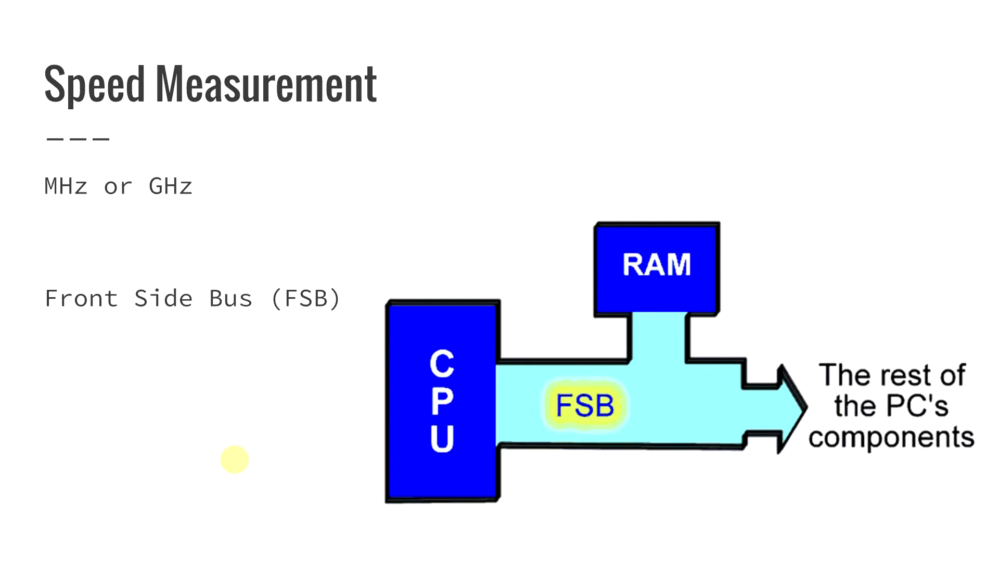
mouse_move(256, 362)
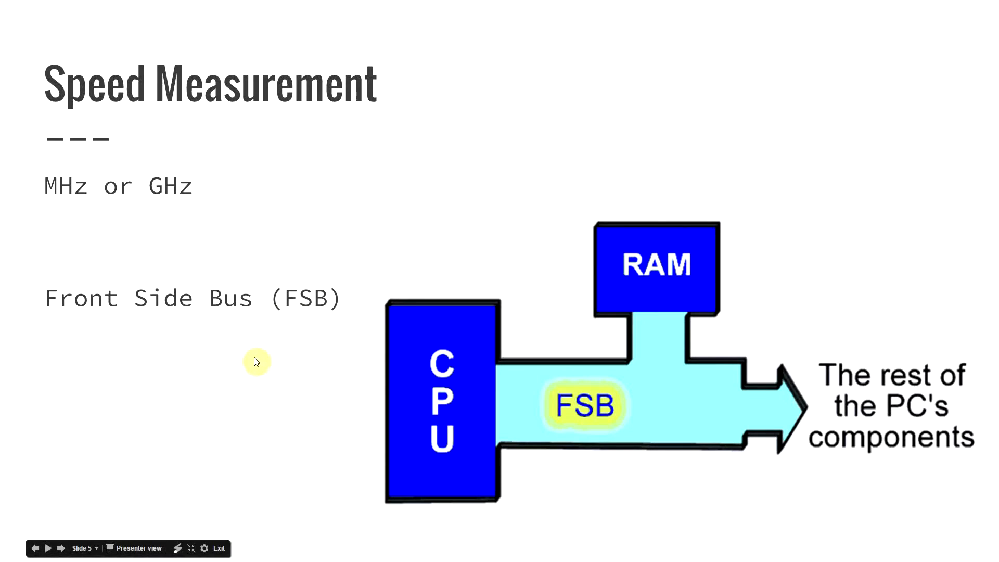
mouse_move(196, 470)
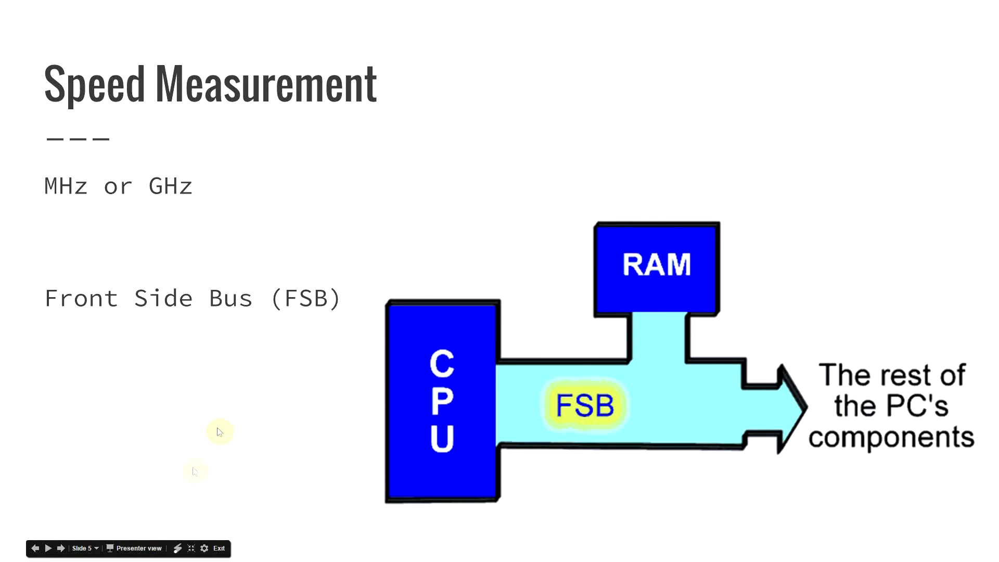
left_click(49, 559)
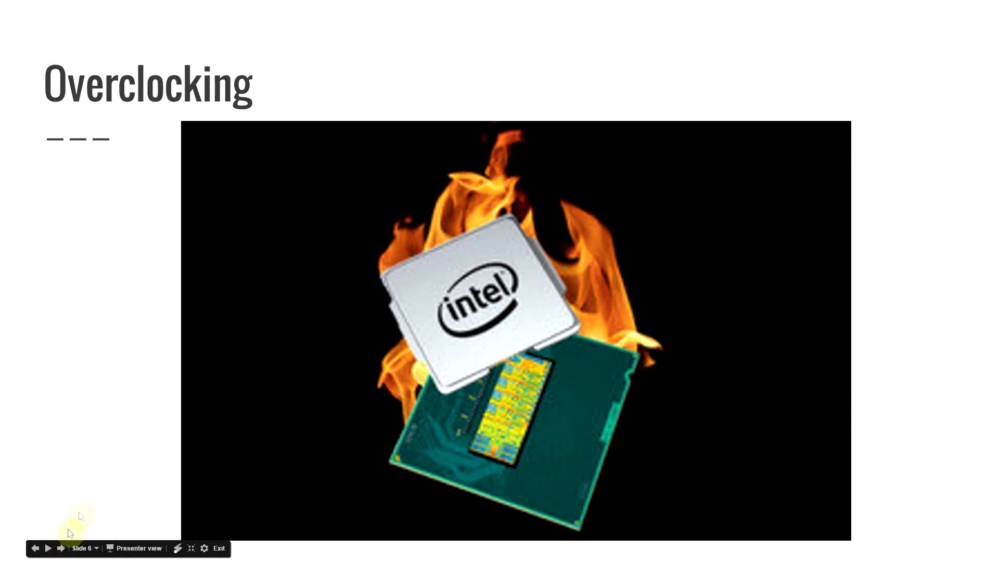